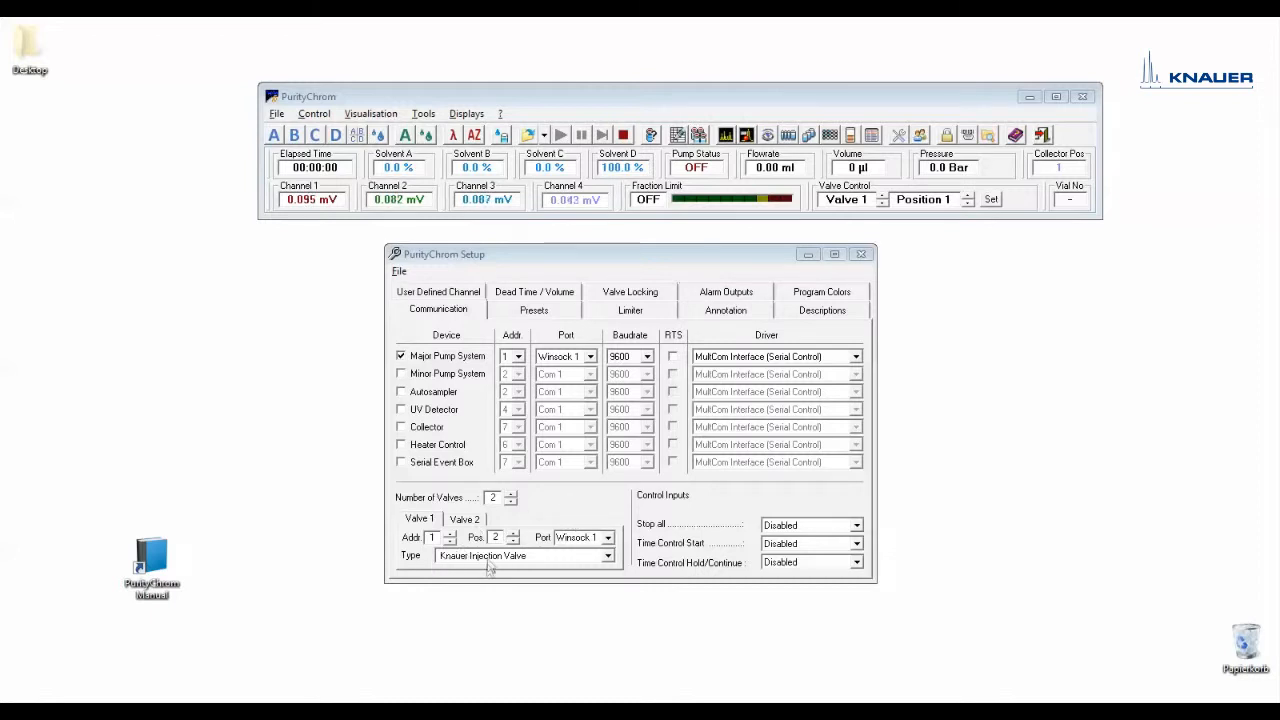
# Step: Open the Valve 1 Type dropdown to review the available valve types
pyautogui.click(608, 555)
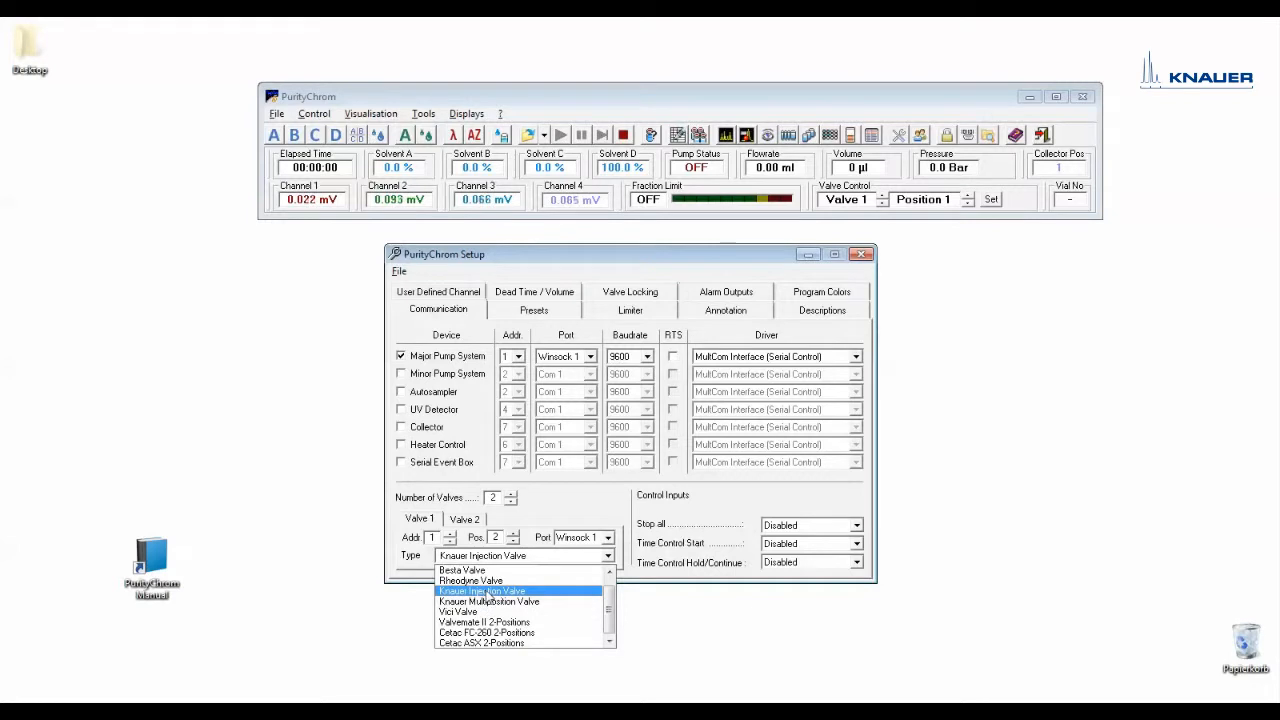
pyautogui.moveTo(490, 601)
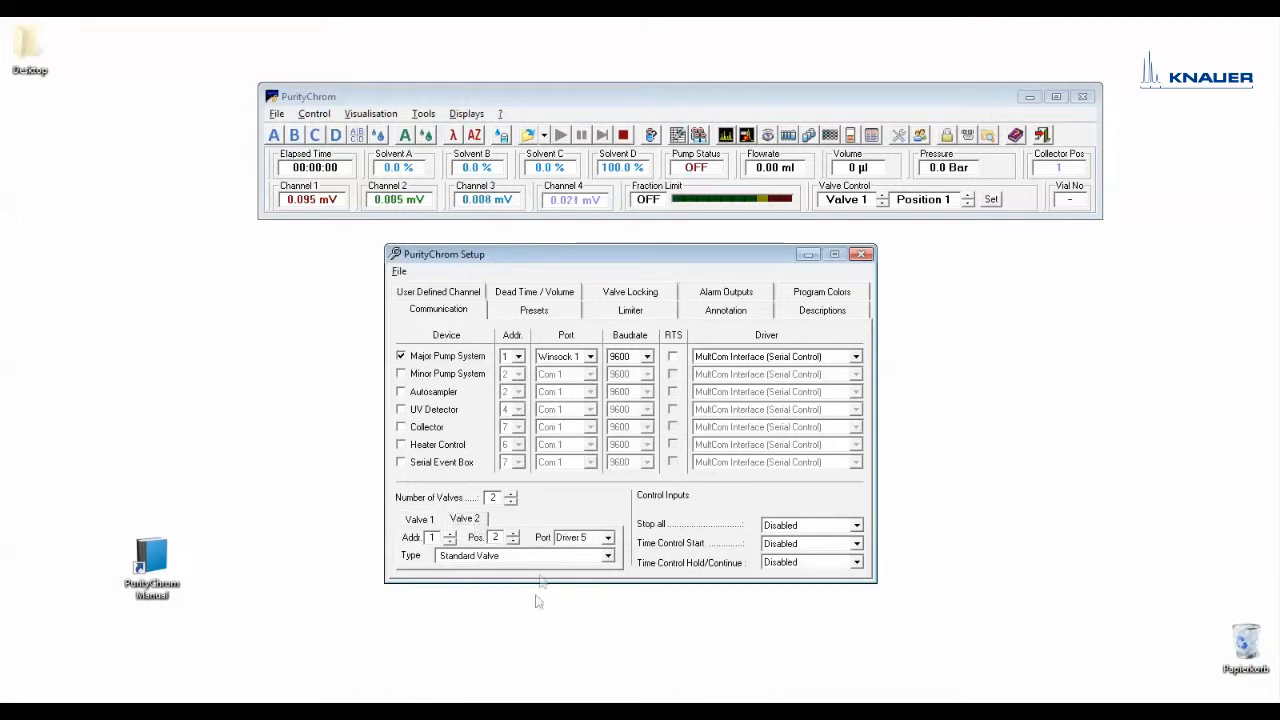
pyautogui.moveTo(530, 607)
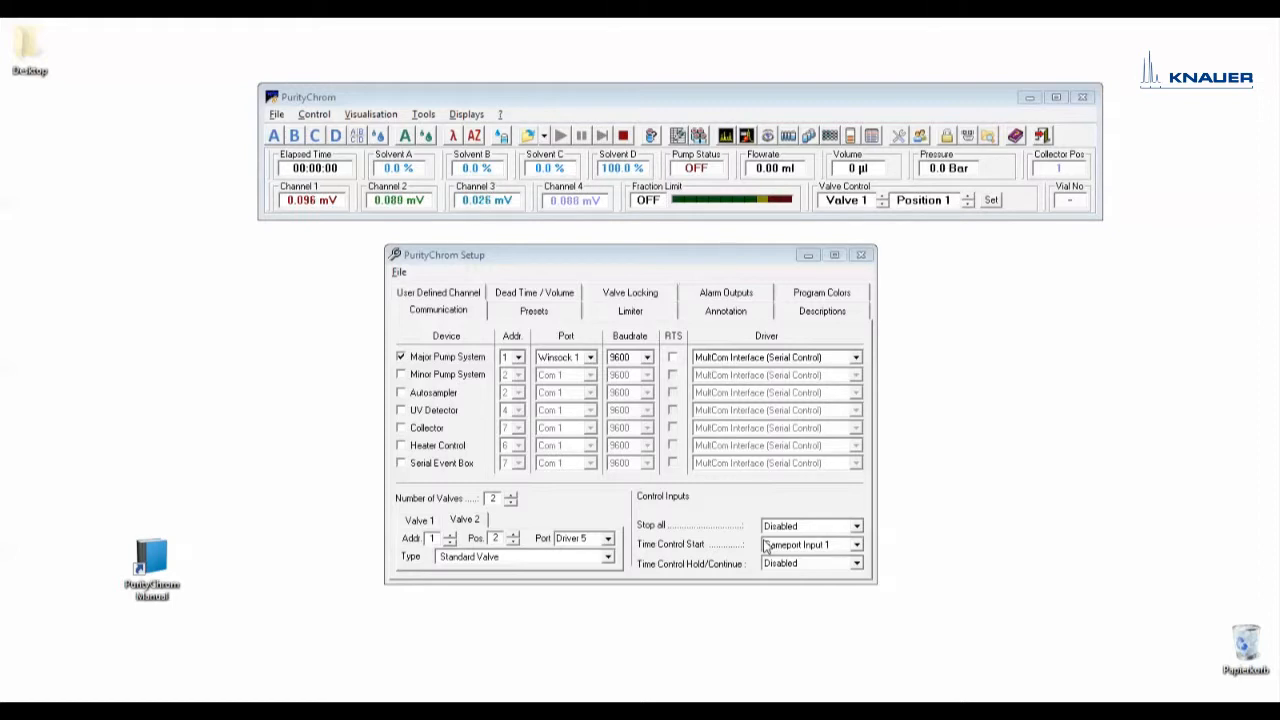
pyautogui.click(858, 563)
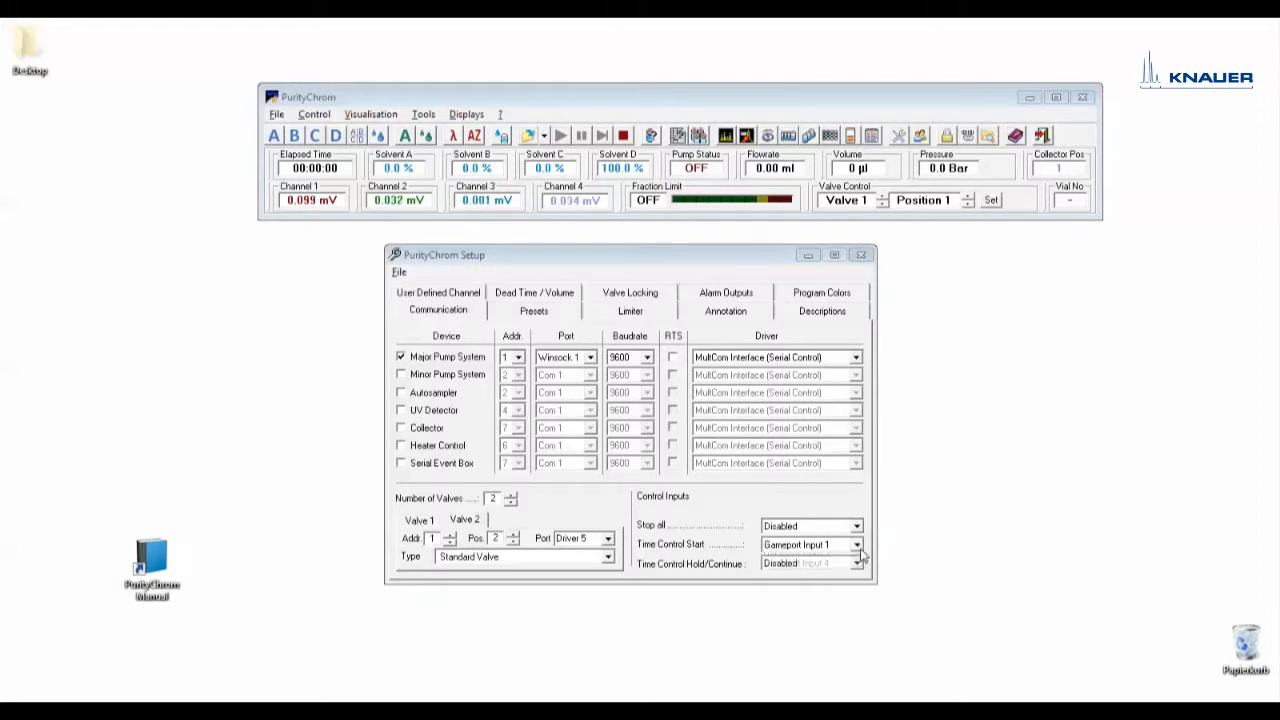
pyautogui.click(857, 563)
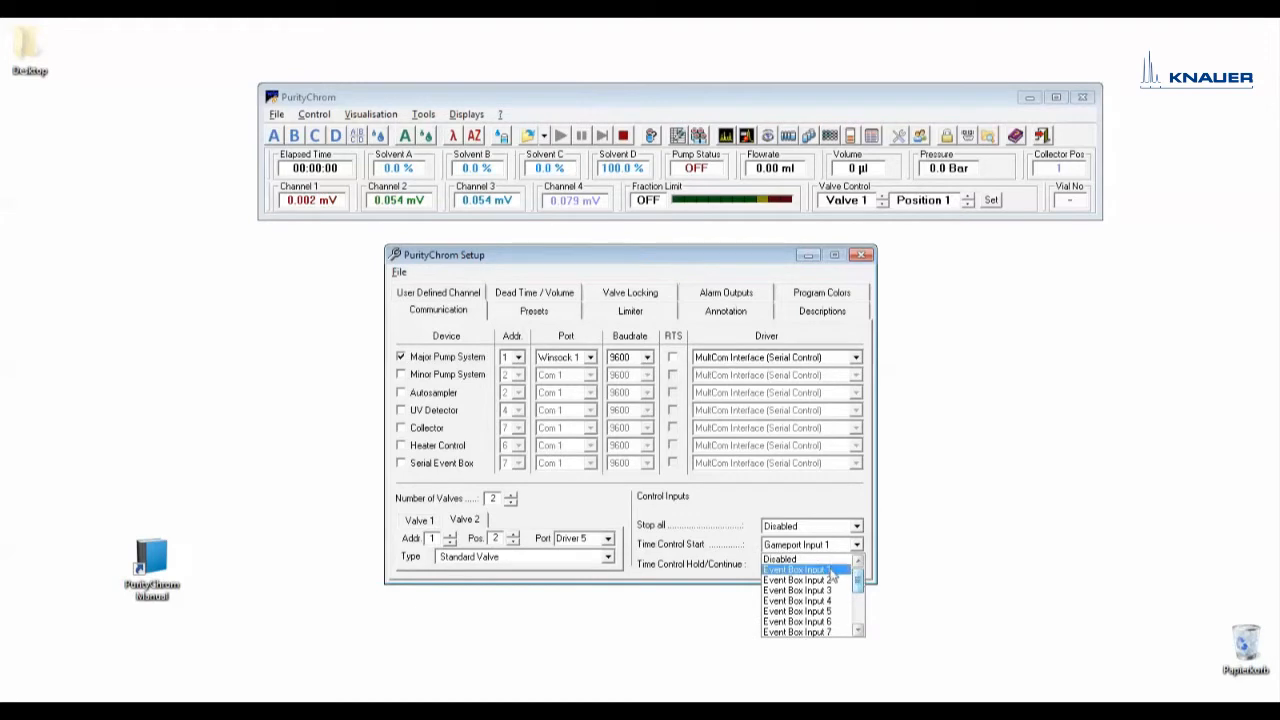
pyautogui.click(798, 569)
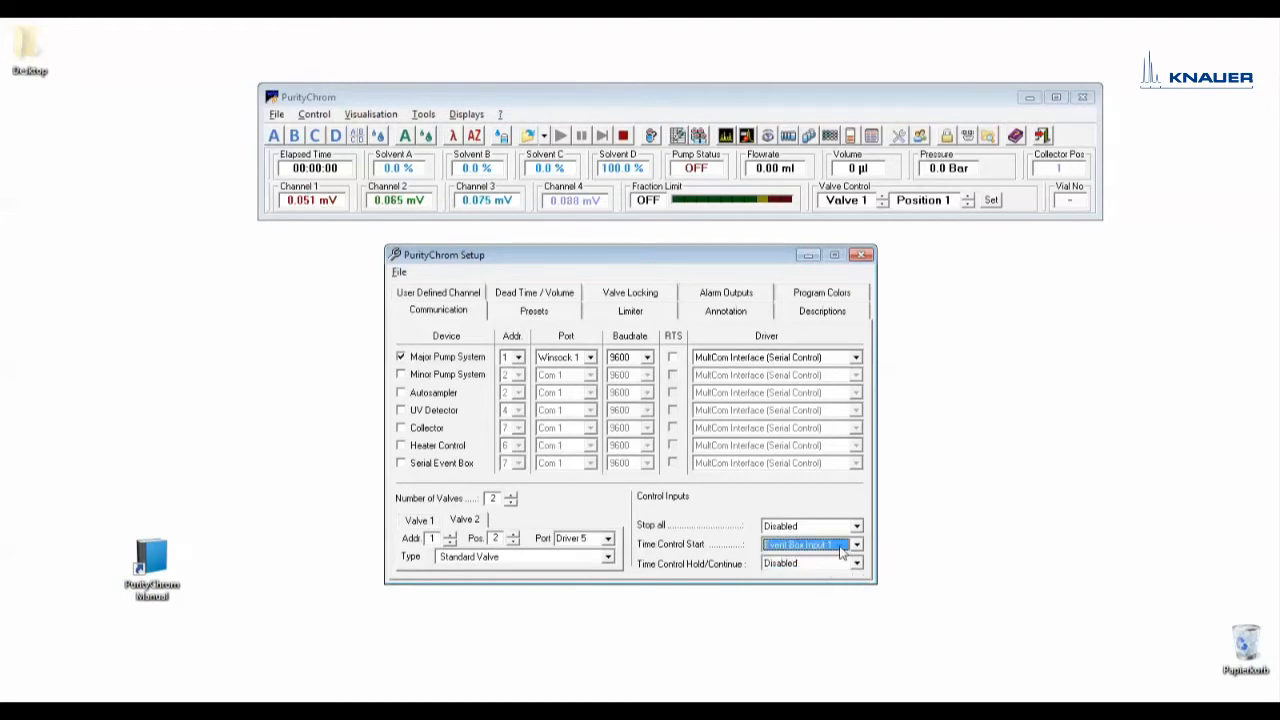
pyautogui.click(855, 544)
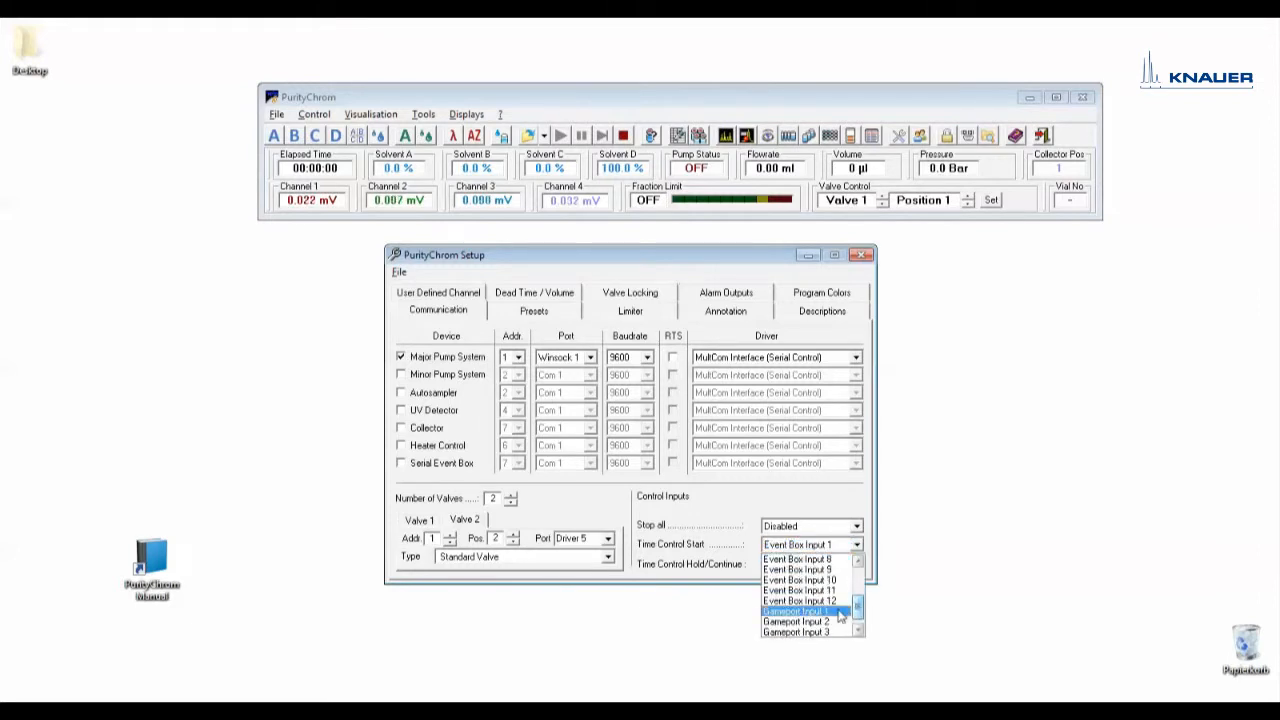
pyautogui.click(800, 611)
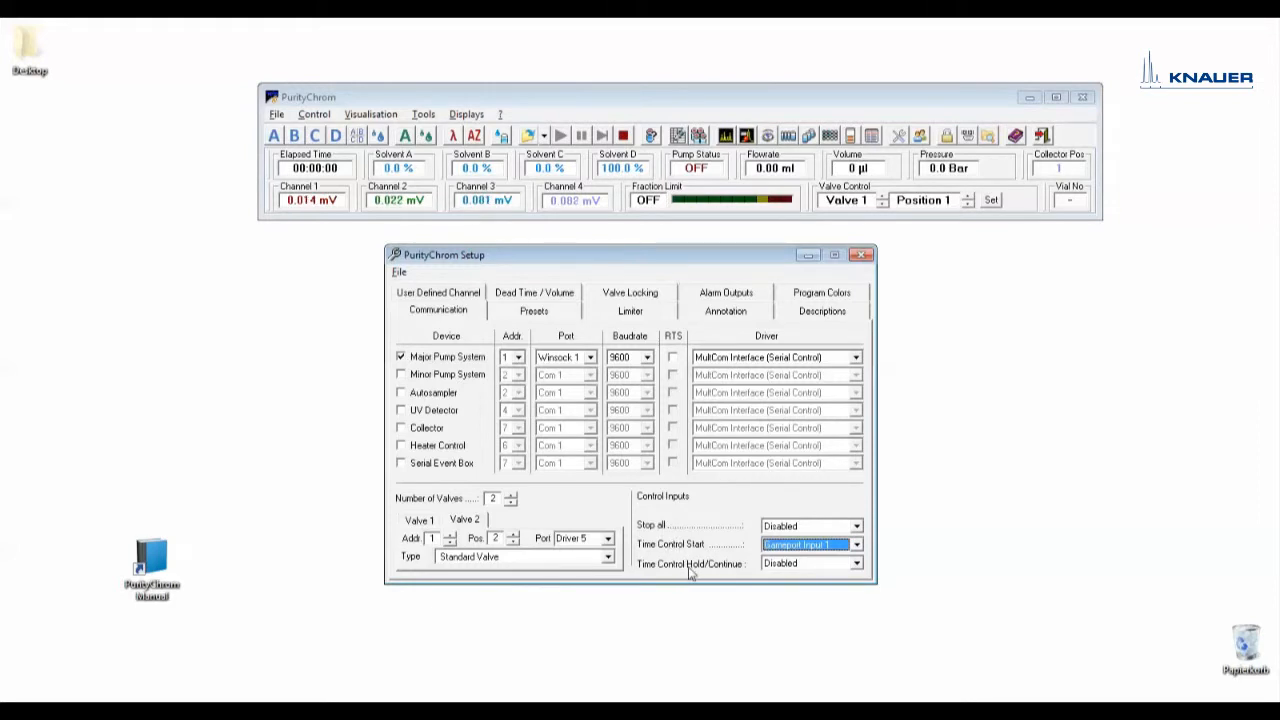
pyautogui.click(533, 310)
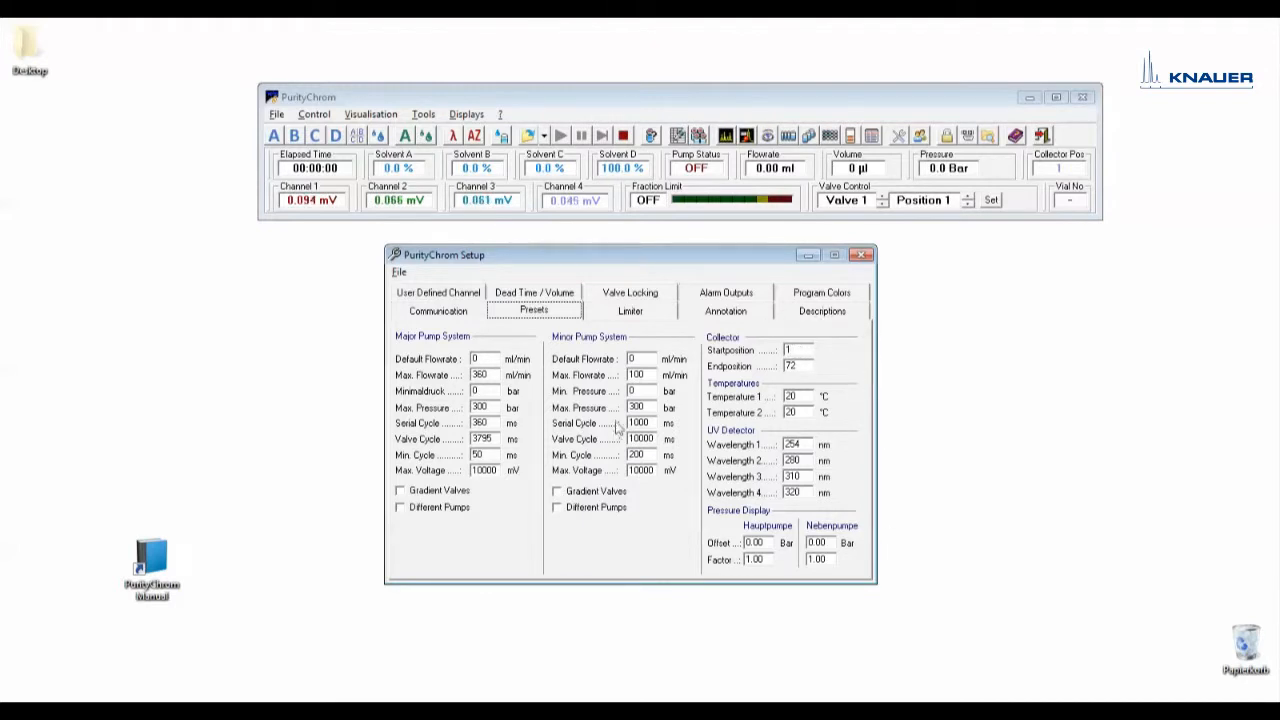
# Step: Move from the Presets tab to the fraction limiter settings
pyautogui.click(630, 310)
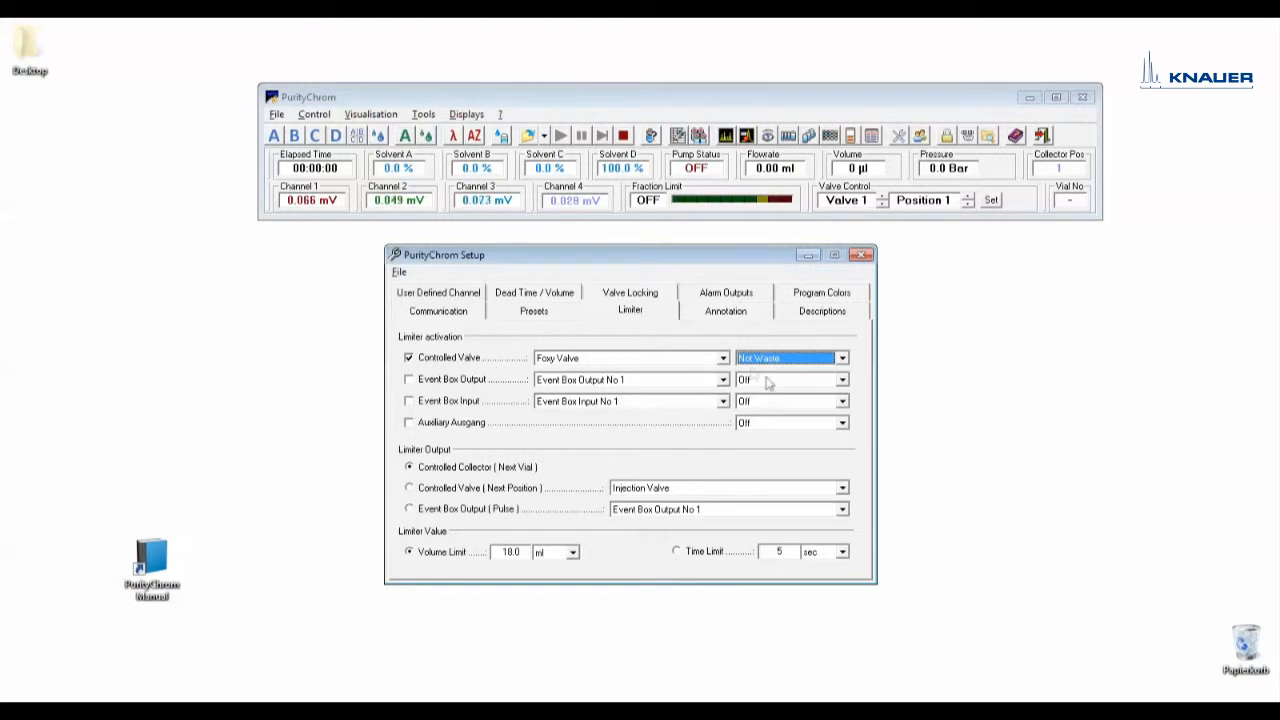
# Step: Keep the Foxy Valve limiter condition at Not Waste, with an 18.0 ml volume limit
pyautogui.click(723, 358)
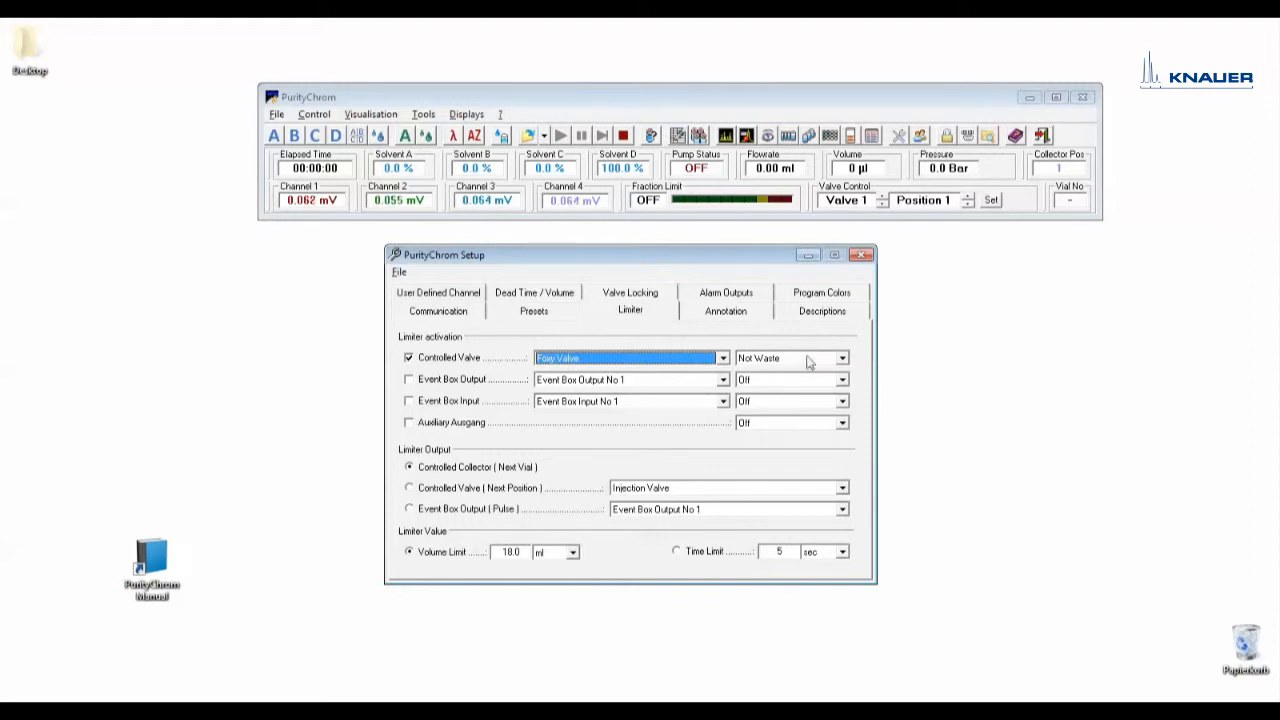
pyautogui.click(842, 358)
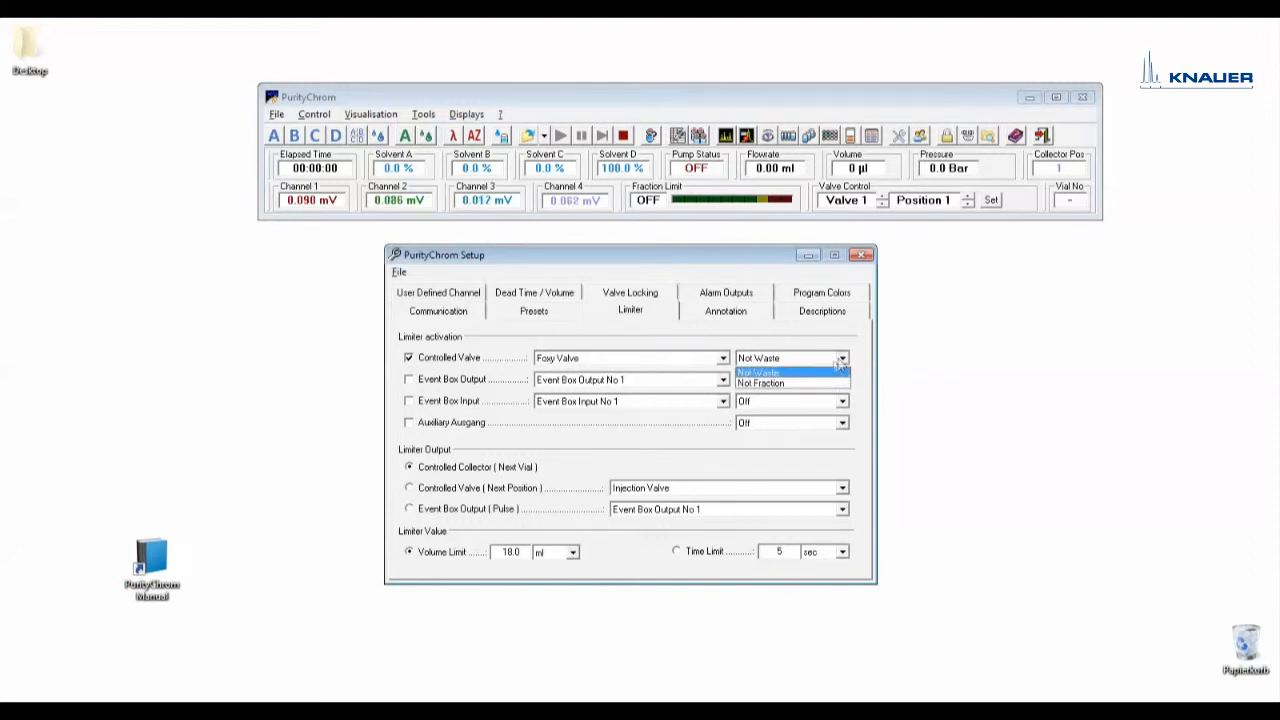
pyautogui.click(760, 371)
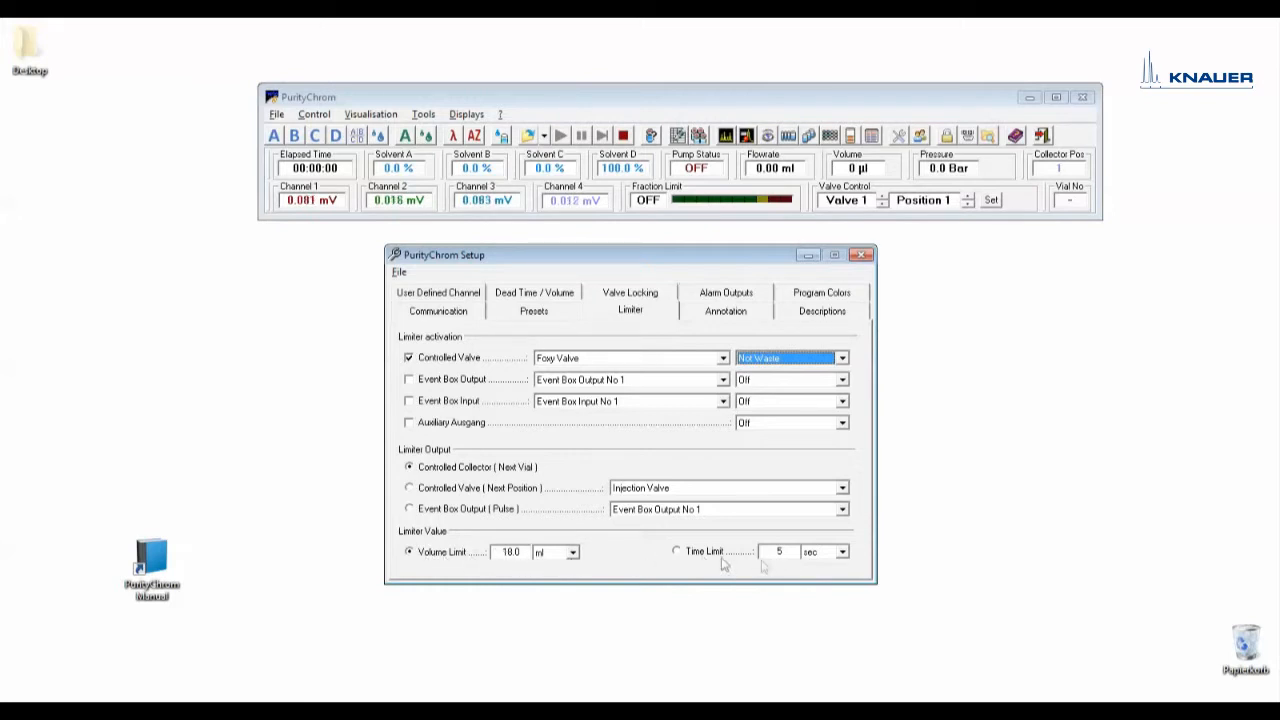
pyautogui.moveTo(445, 500)
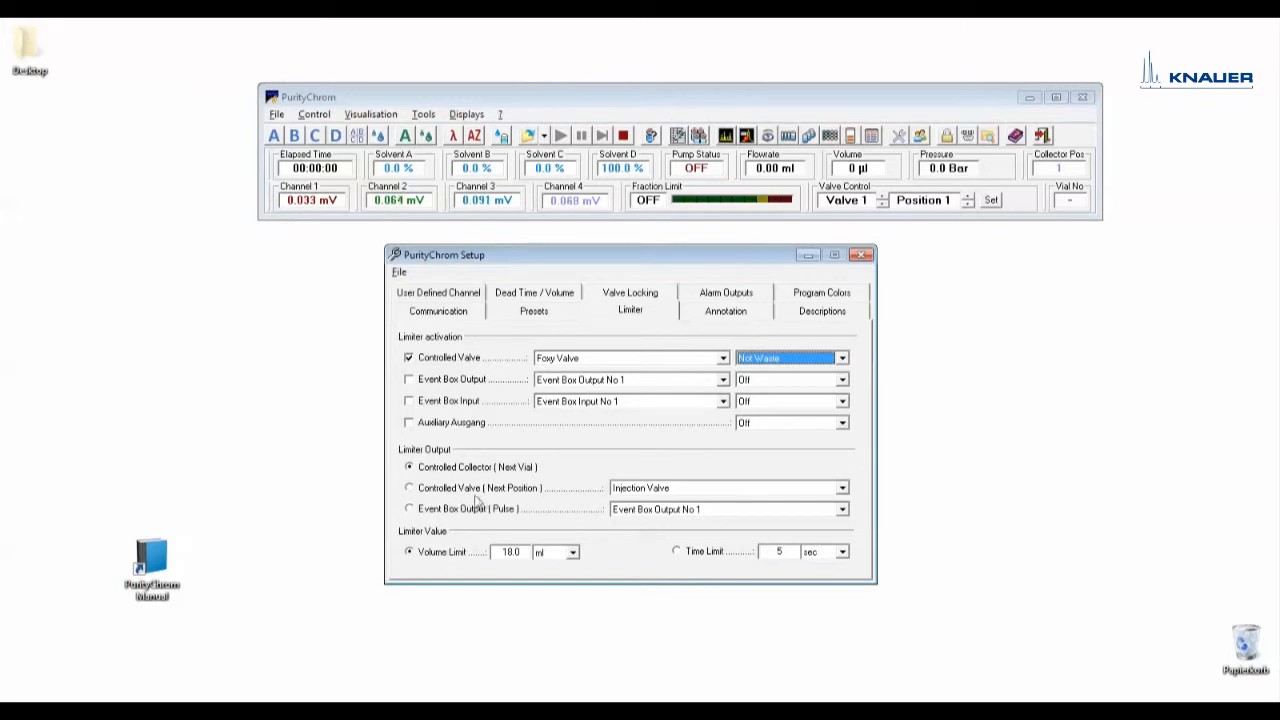
pyautogui.moveTo(695, 580)
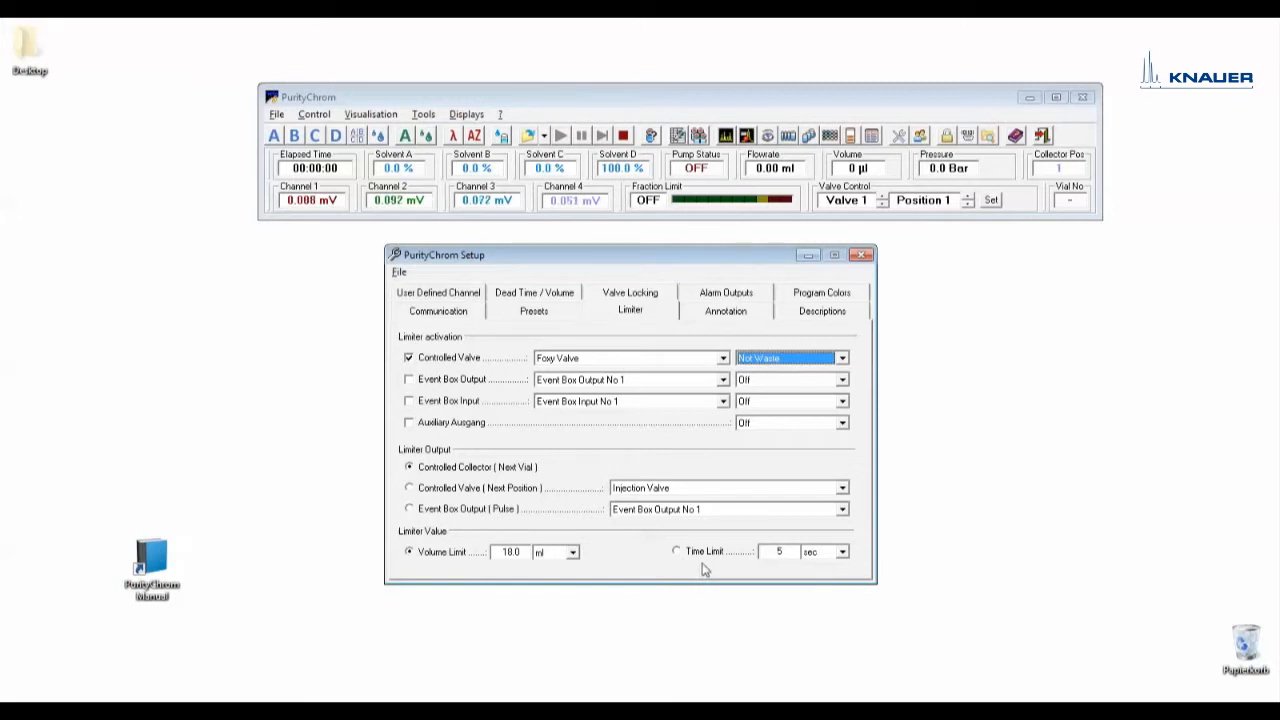
pyautogui.moveTo(650, 561)
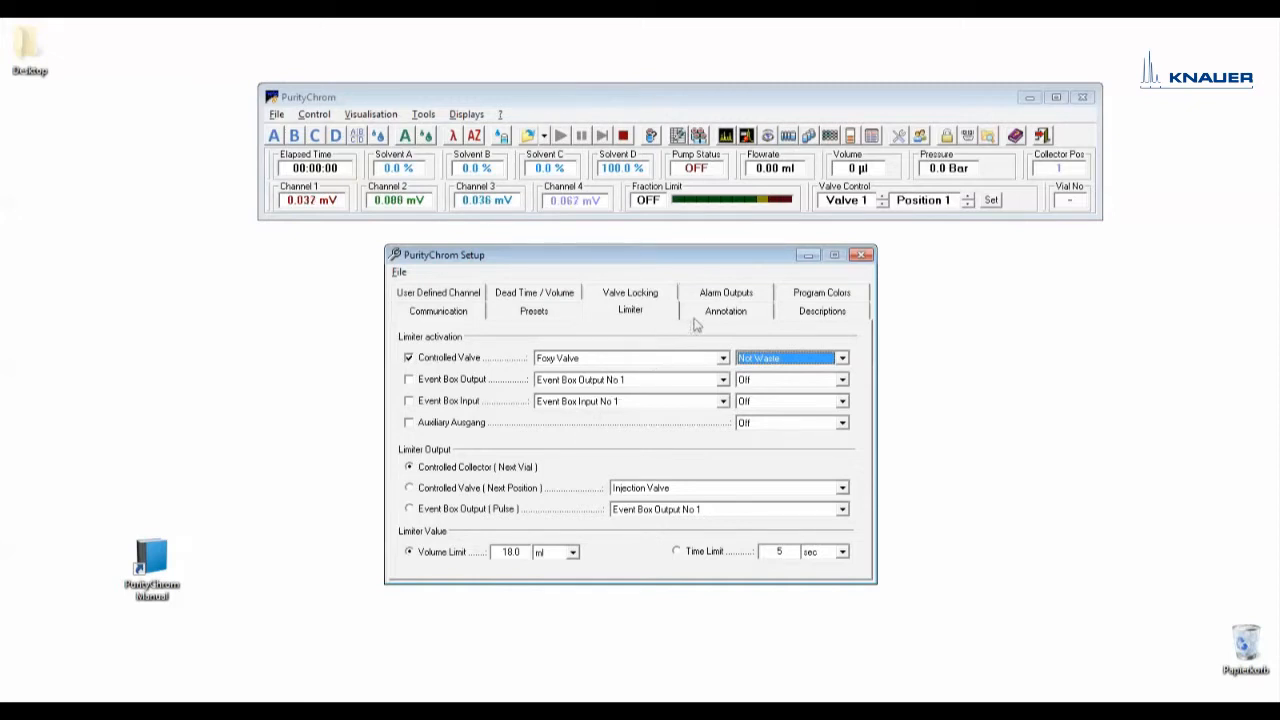
# Step: Check the fraction annotation (Foxy Valve, Not Waste), then view step annotation settings
pyautogui.click(725, 310)
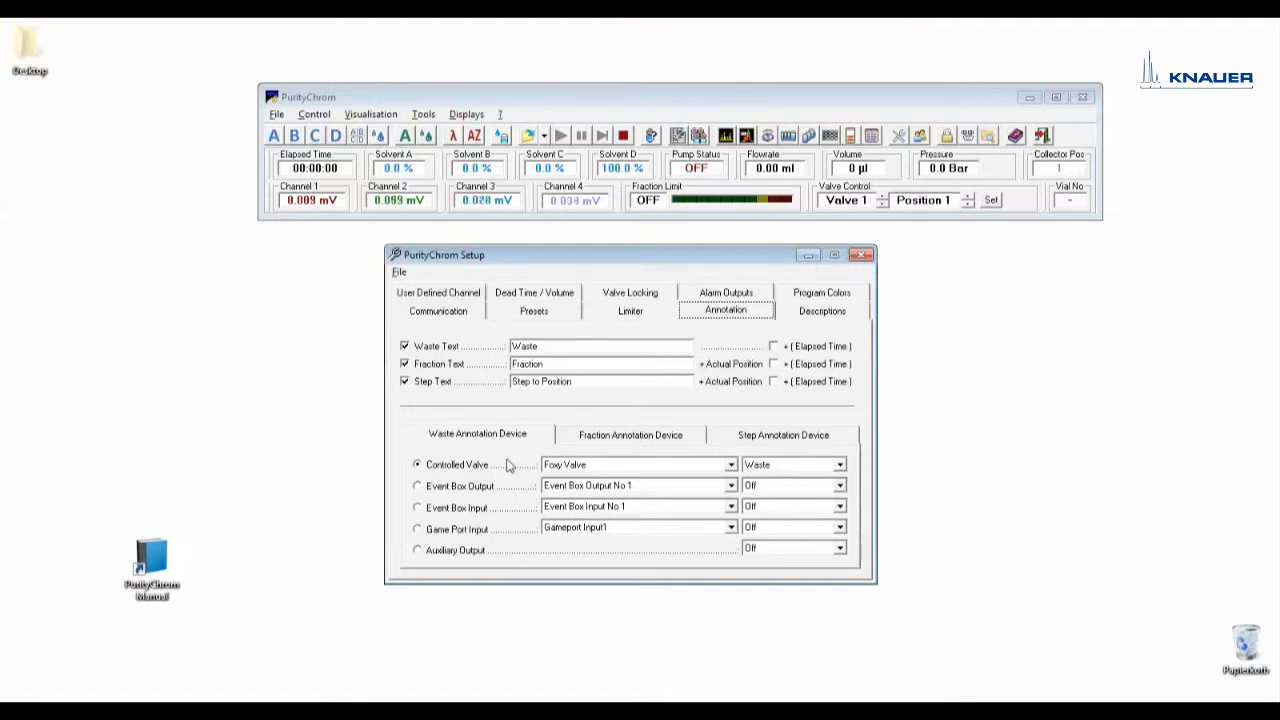
pyautogui.moveTo(542, 473)
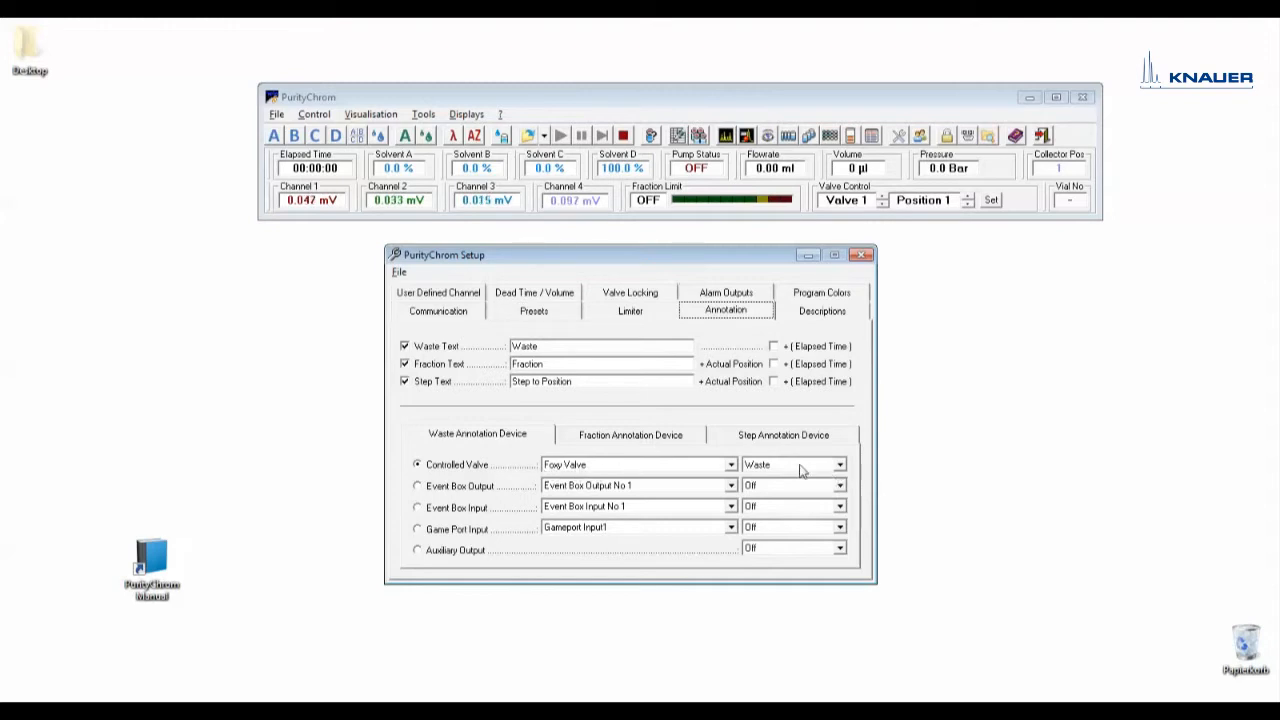
pyautogui.click(630, 434)
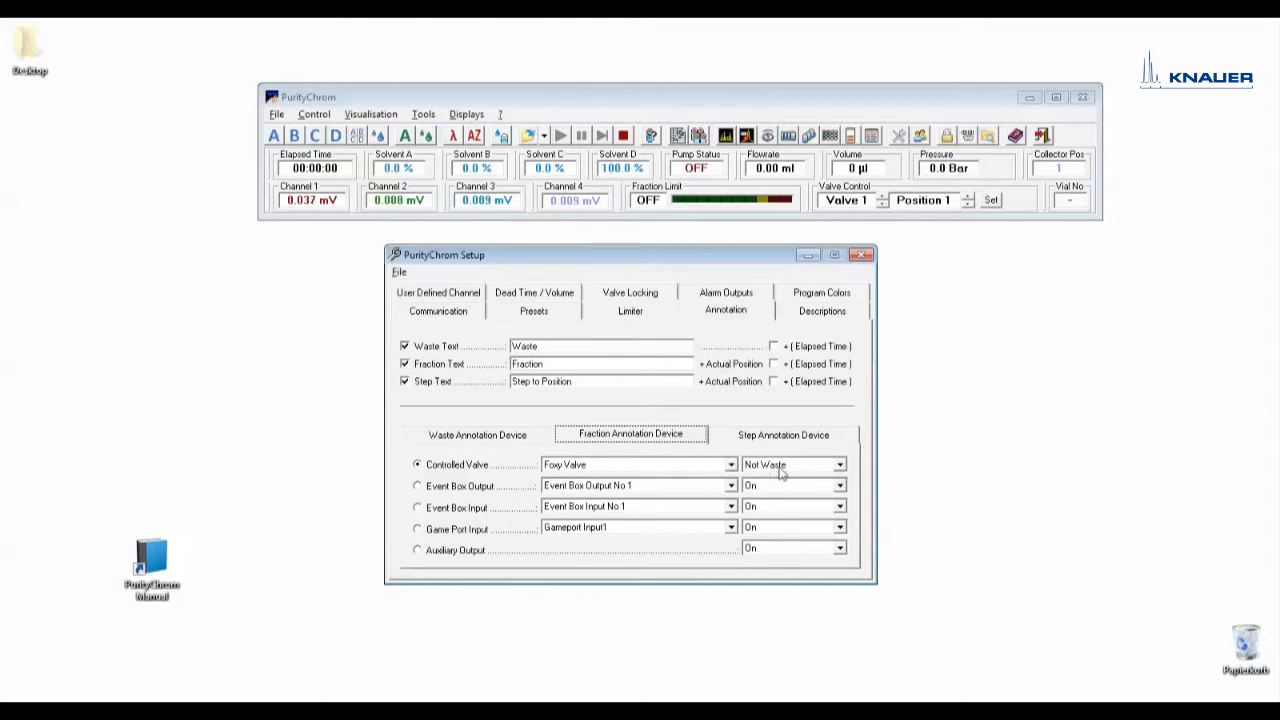
pyautogui.click(783, 433)
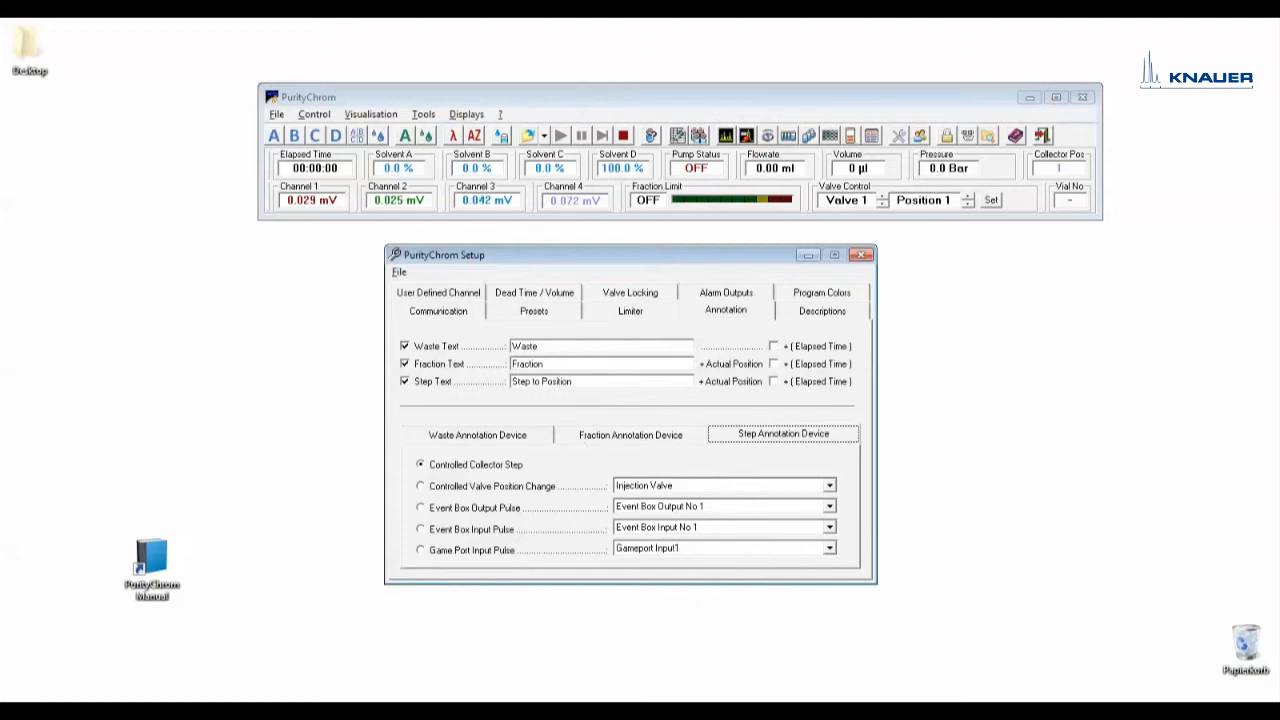
# Step: Enter 0.3 ml as the controlled collector dead volume and check valve 2's 0.3 ml
pyautogui.click(534, 292)
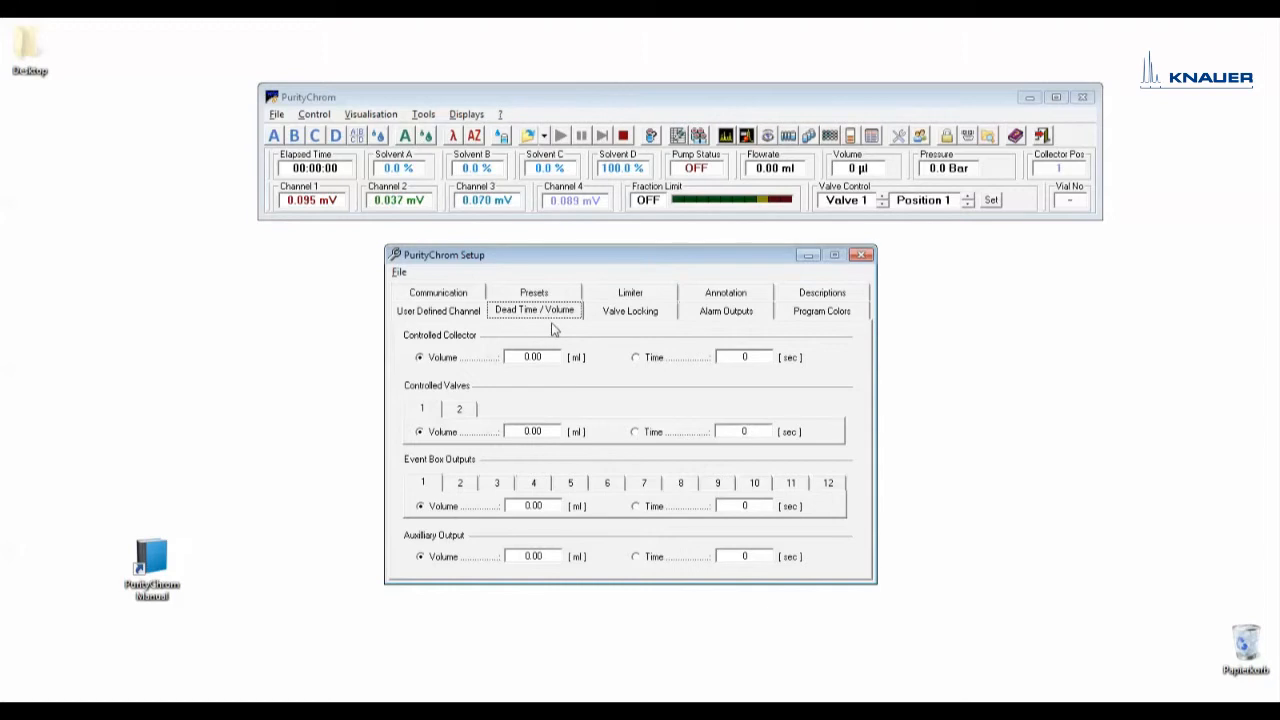
pyautogui.moveTo(408, 393)
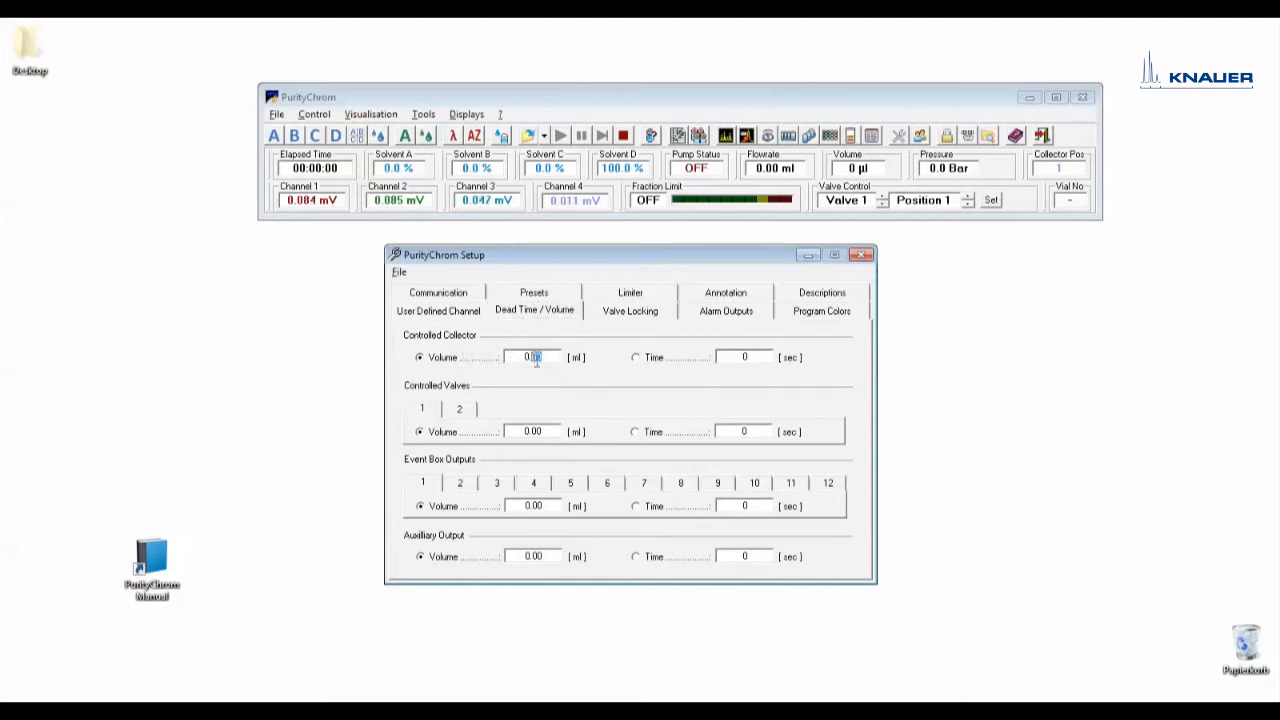
pyautogui.write('0.3')
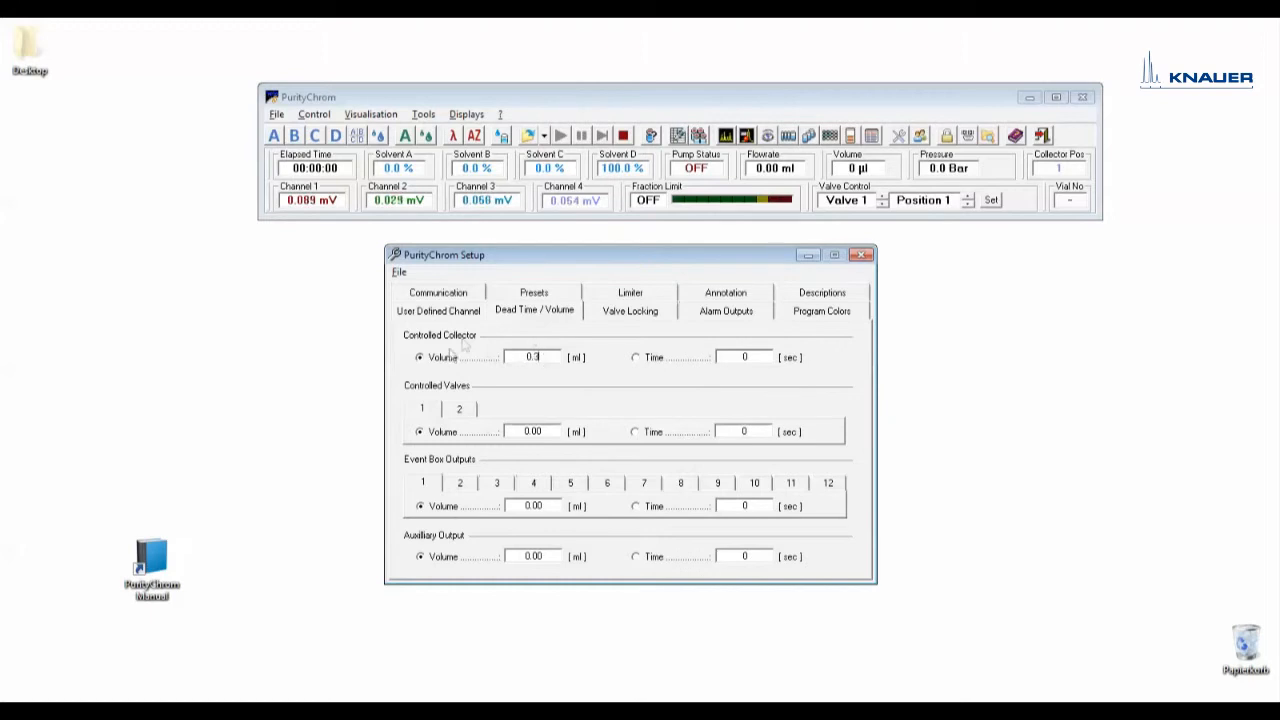
pyautogui.click(459, 408)
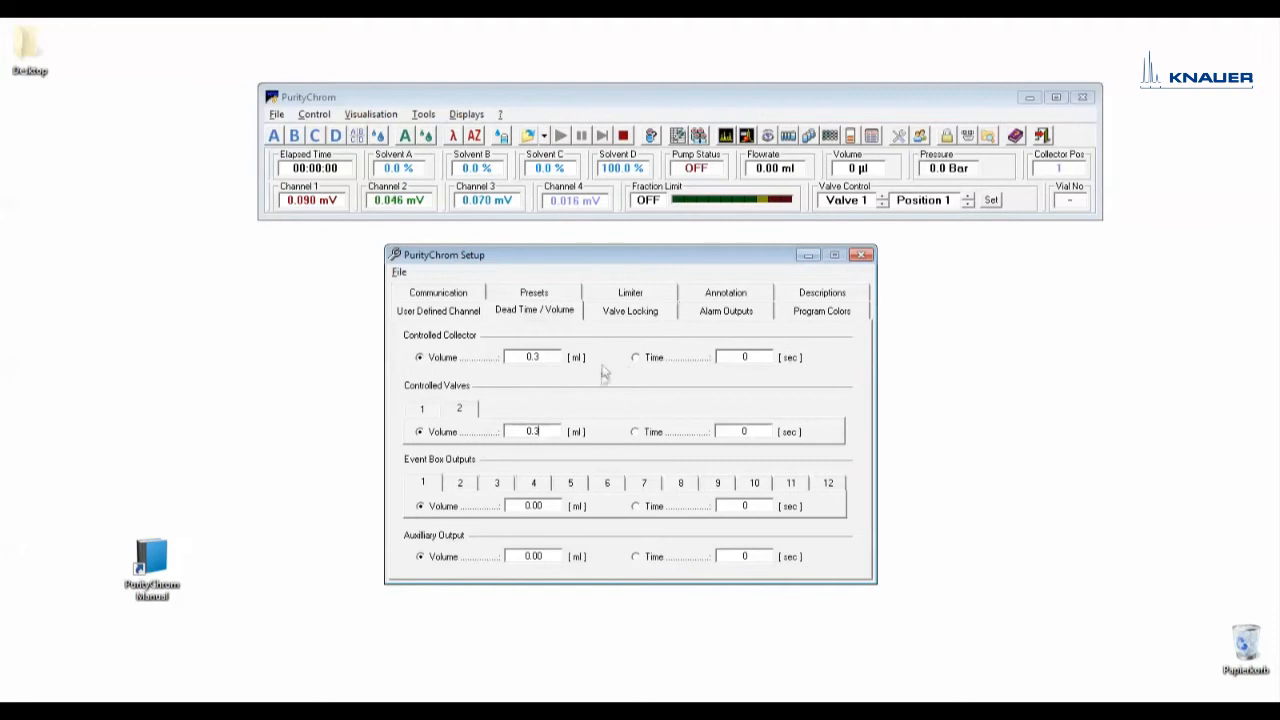
pyautogui.moveTo(462, 319)
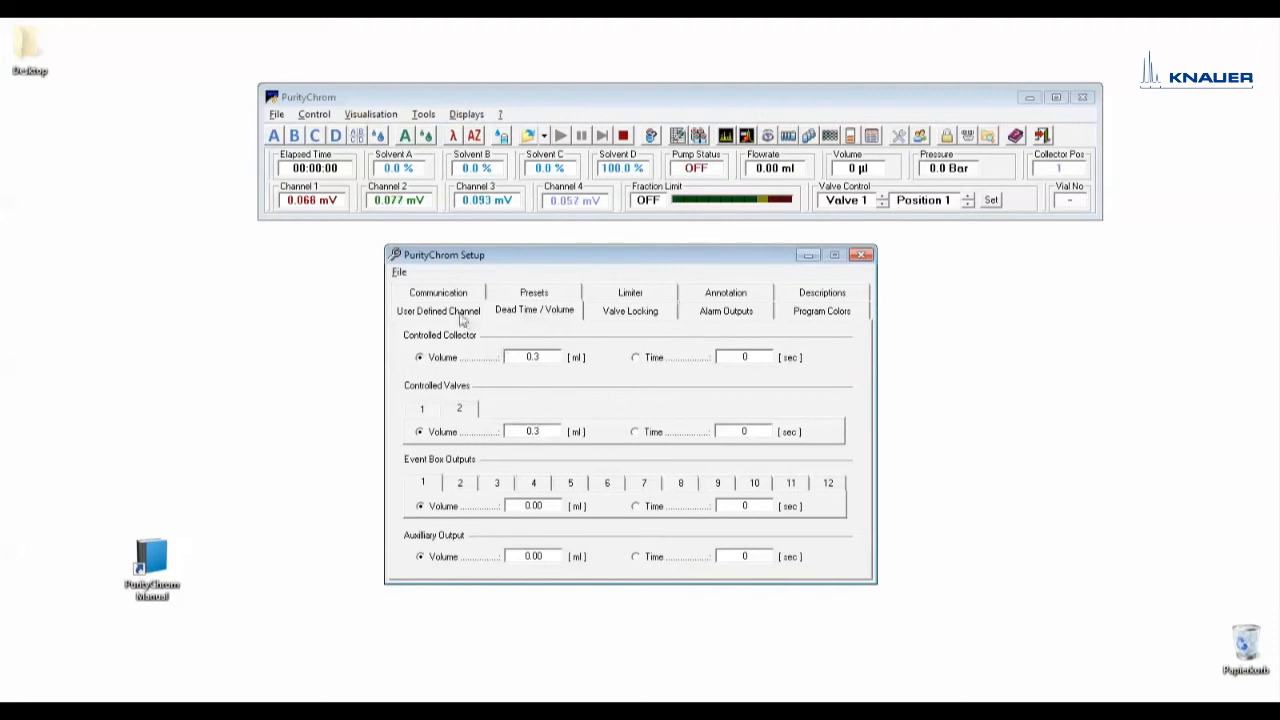
# Step: View the user-defined channel settings, built from Channel 1 with factor 1.0
pyautogui.click(437, 310)
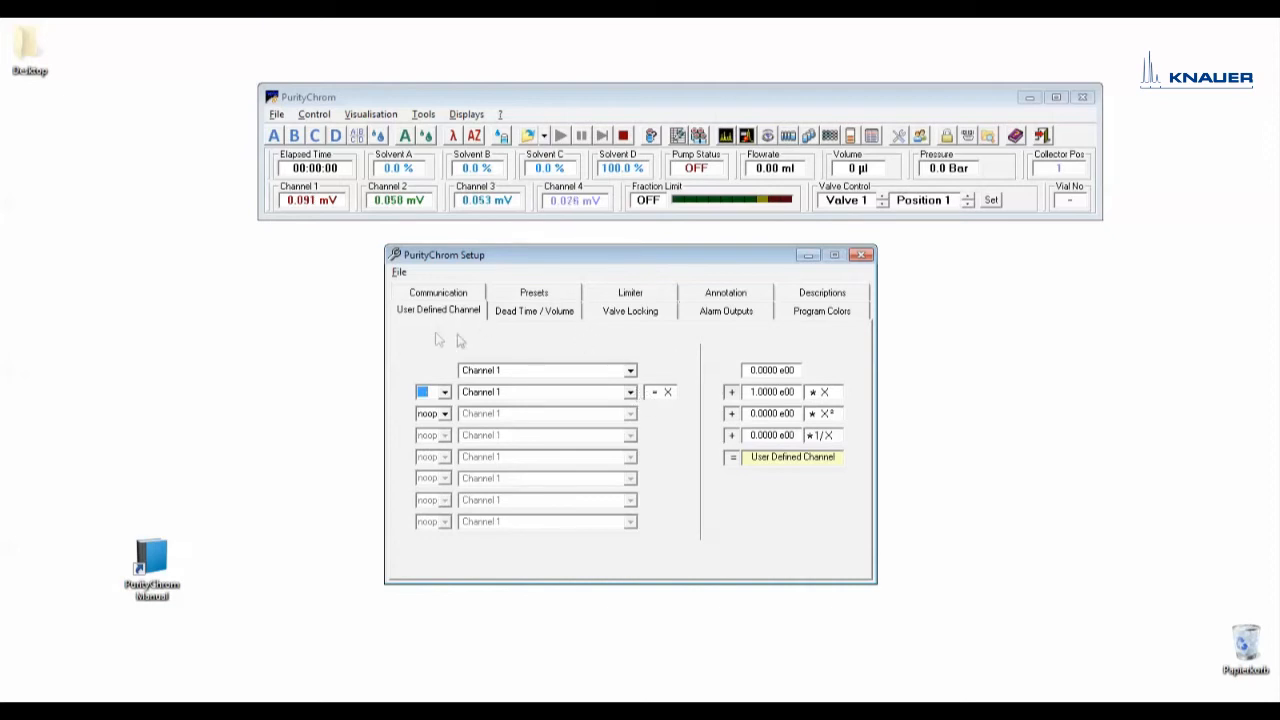
pyautogui.moveTo(462, 342)
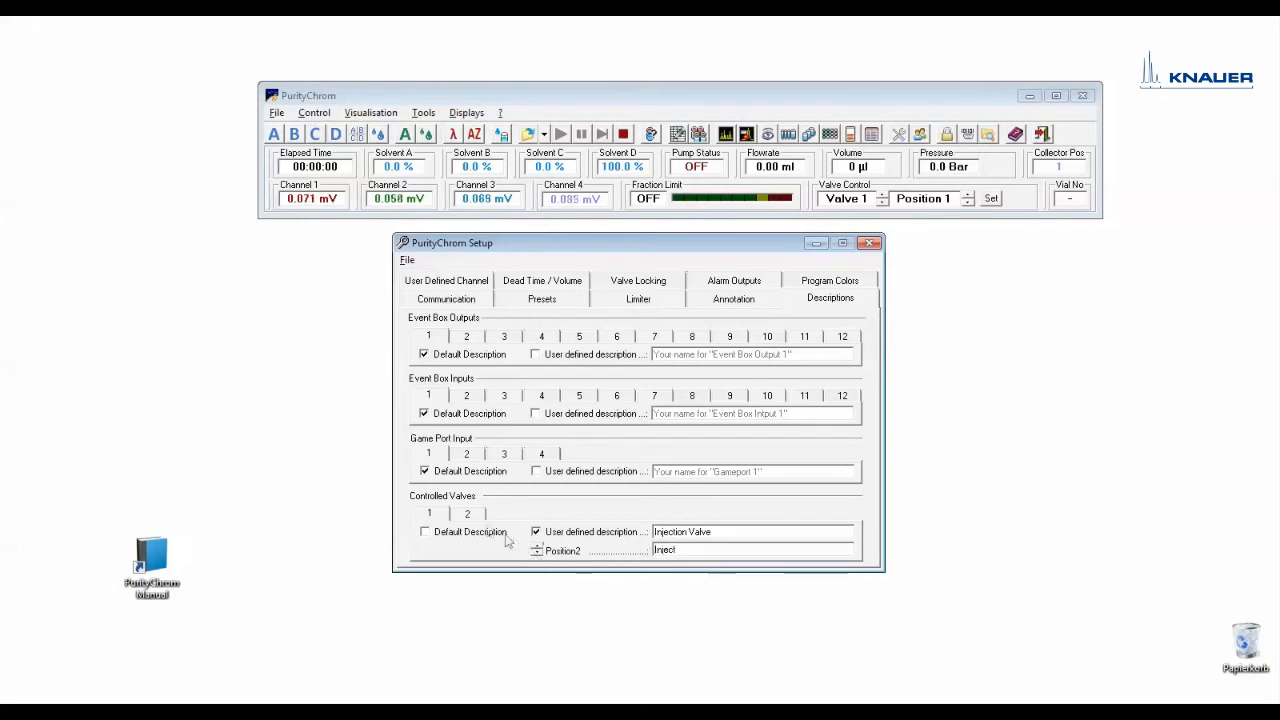
# Step: Confirm valve 2 is described as Foxy Valve, then view the program colour settings
pyautogui.click(466, 513)
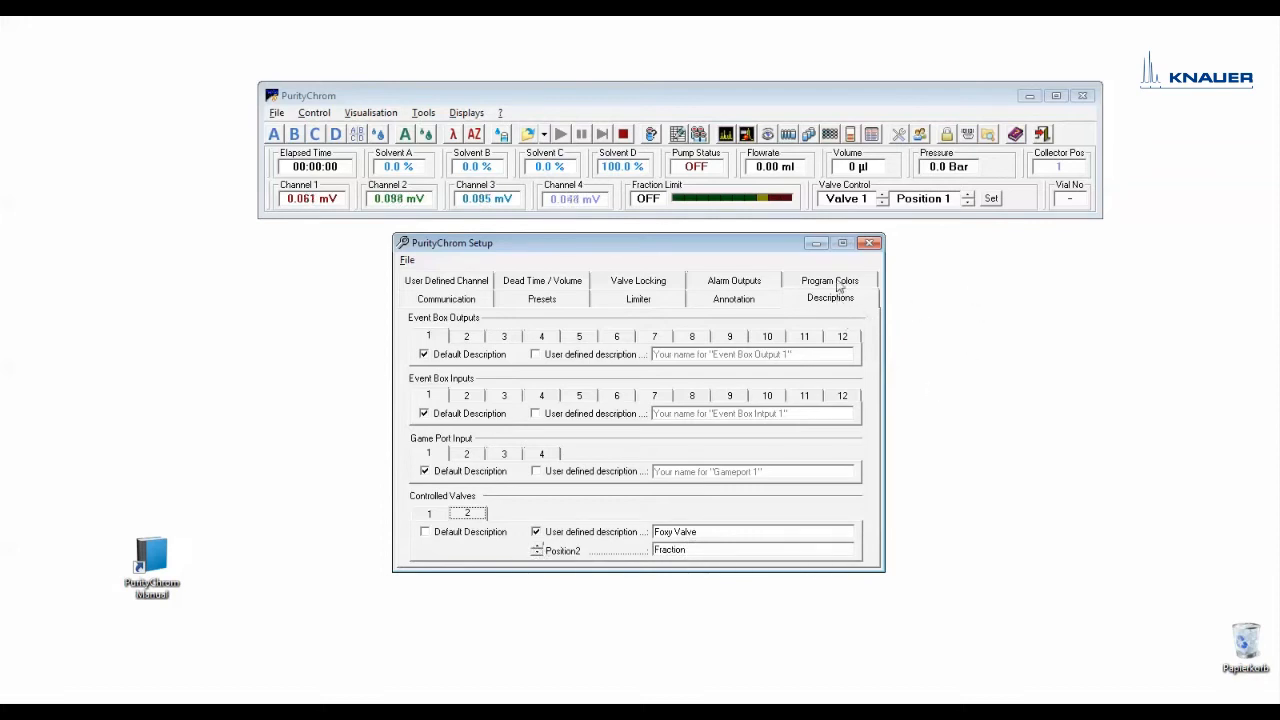
pyautogui.click(829, 280)
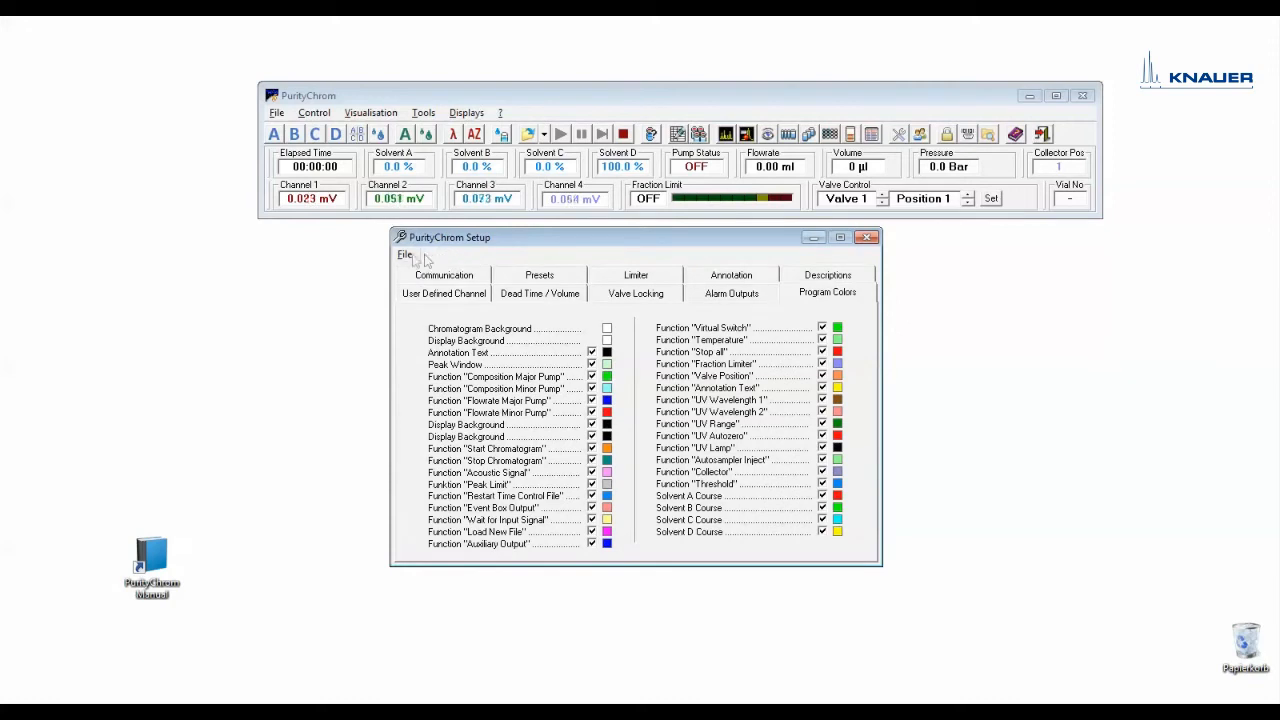
# Step: Browse the File menu's save and exit options, then close the Setup window
pyautogui.click(404, 255)
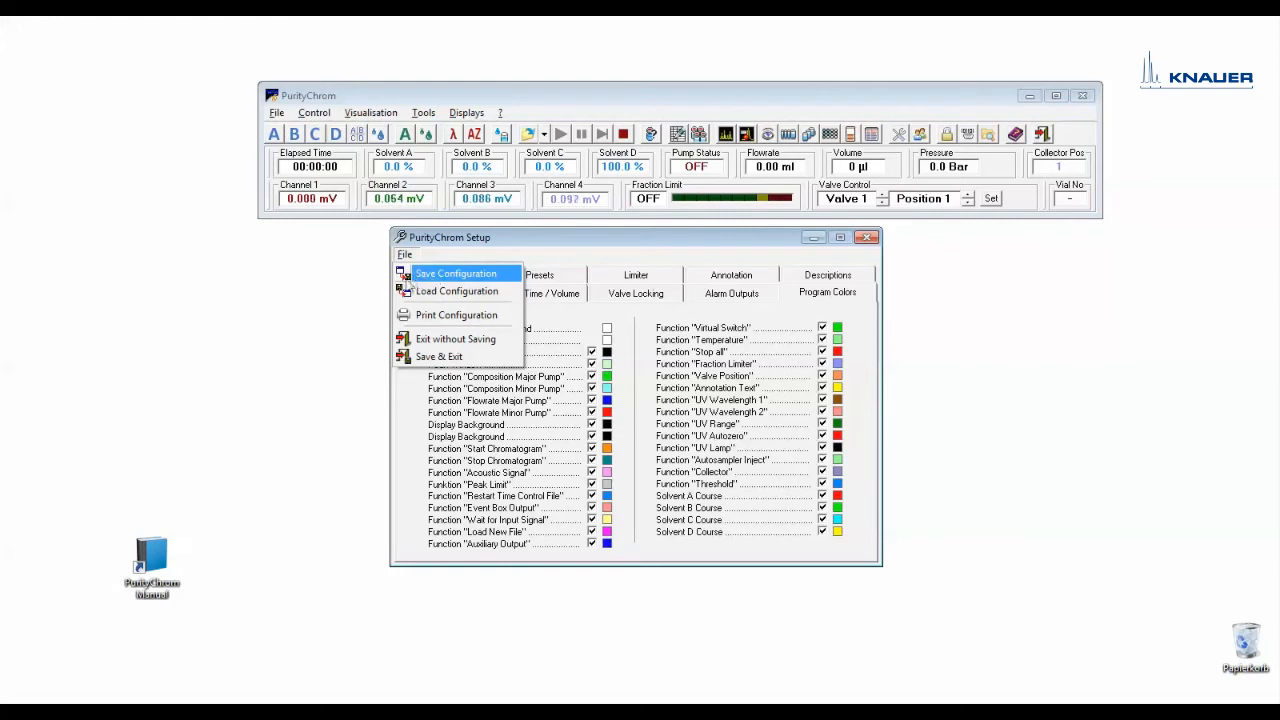
pyautogui.moveTo(457, 291)
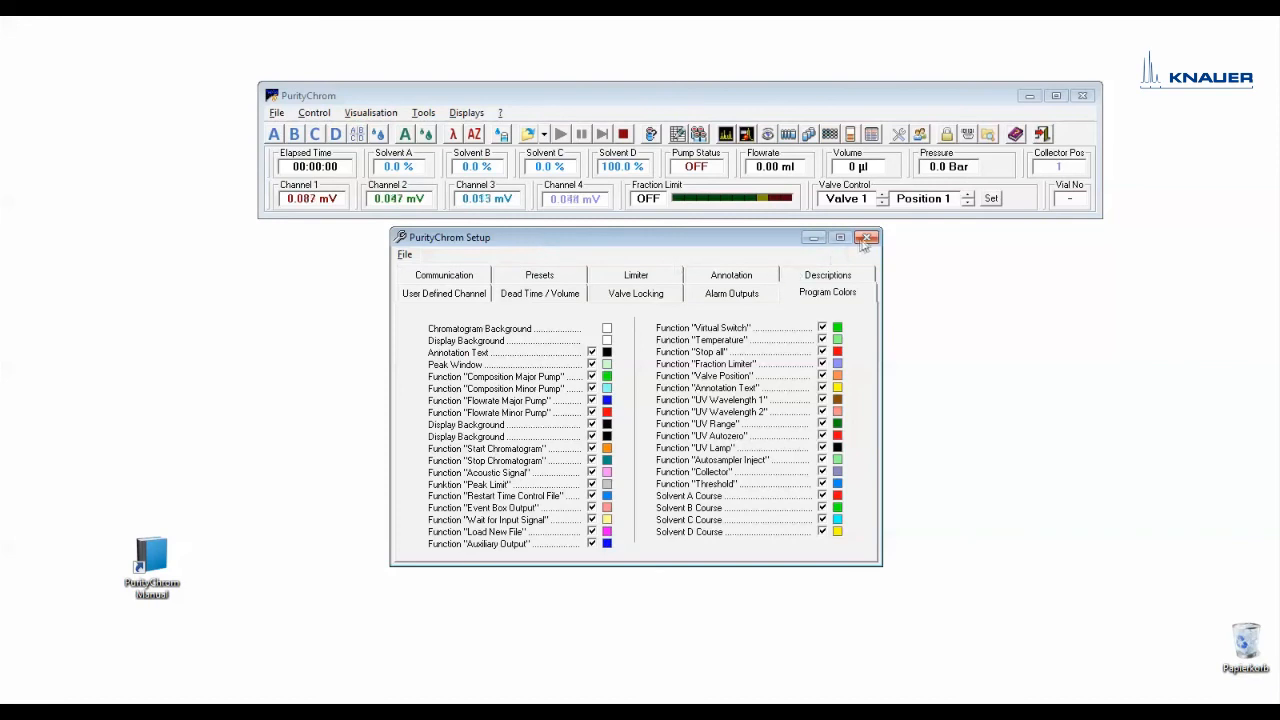
pyautogui.click(866, 237)
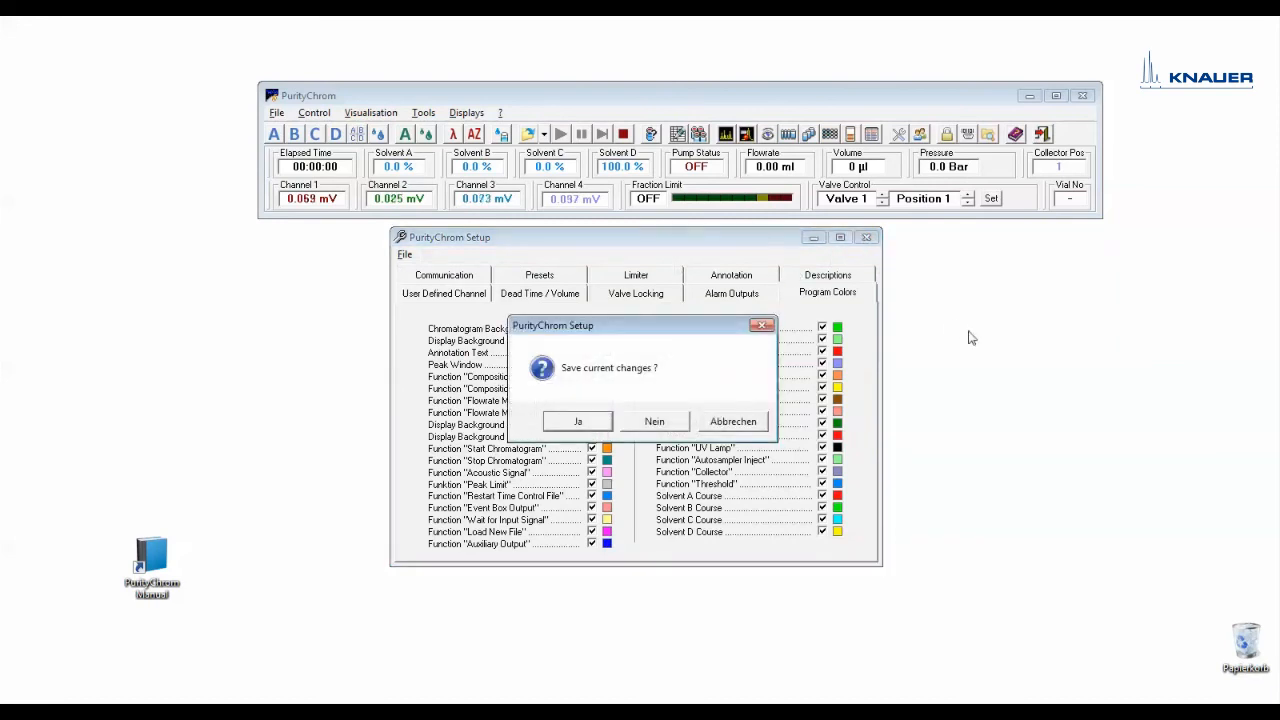